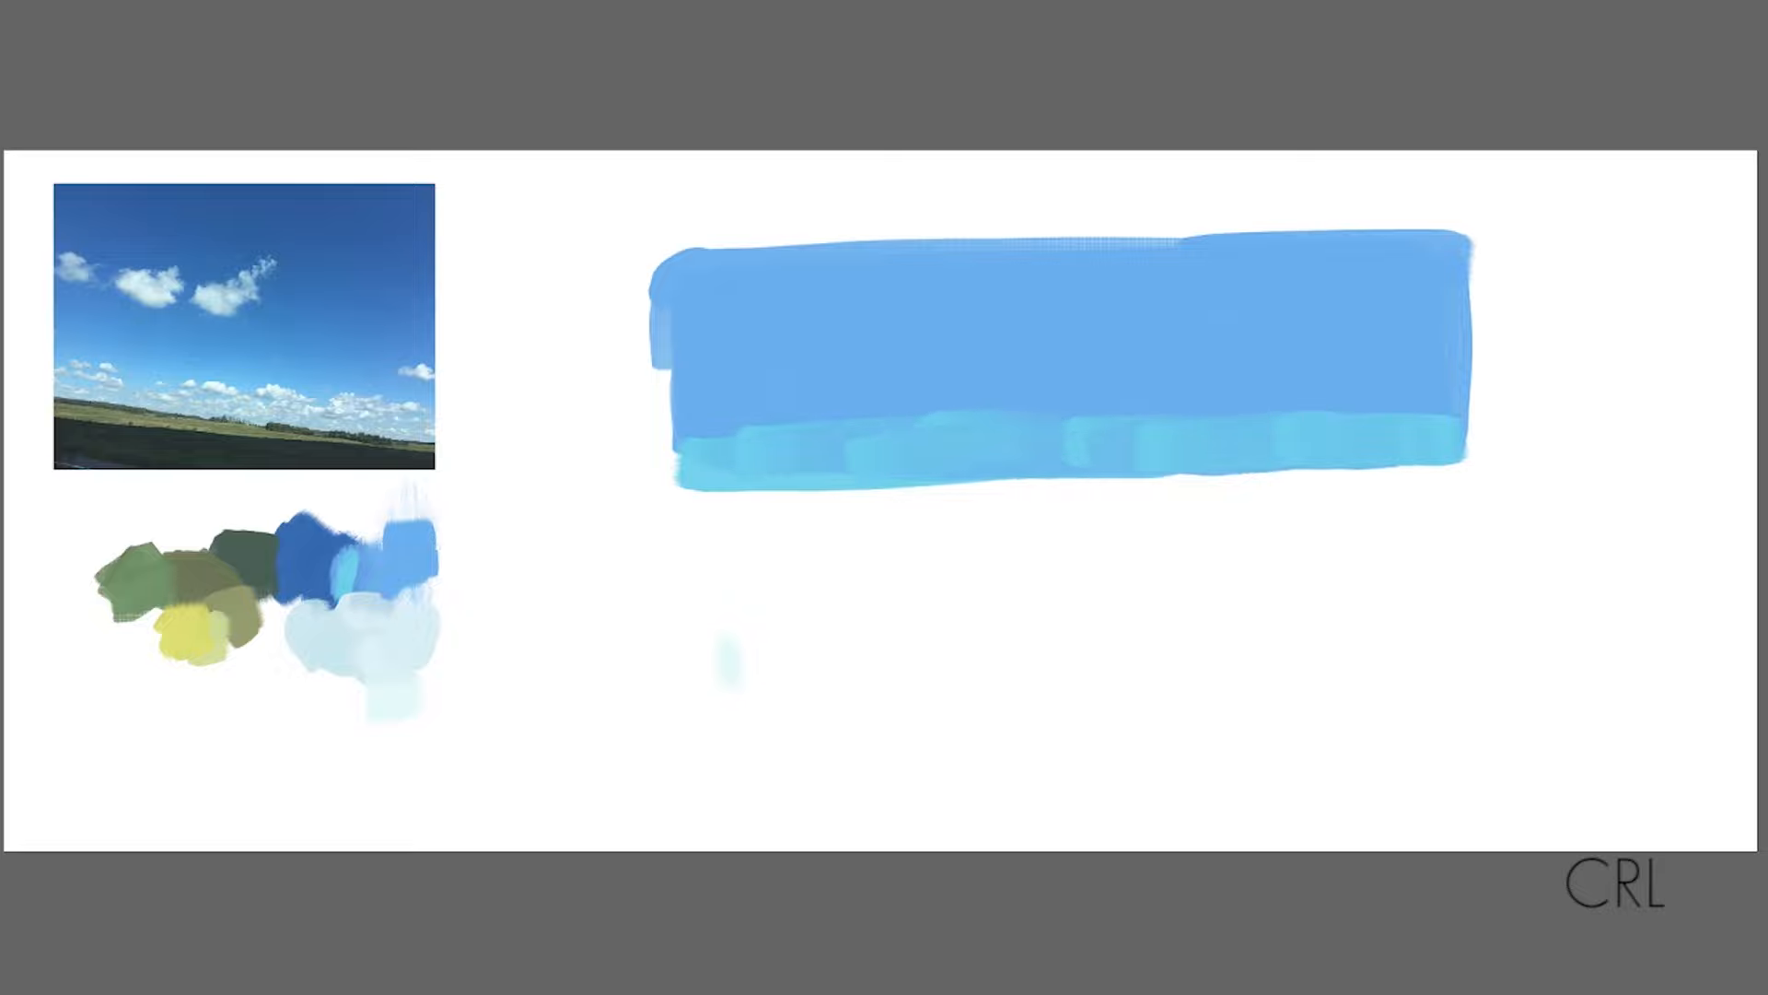
Step: Paint horizontal lighter blue strokes below the dark band to widen the lower sky
{"action": "left_click_drag", "start_coordinate": [676, 451], "coordinate": [722, 508]}
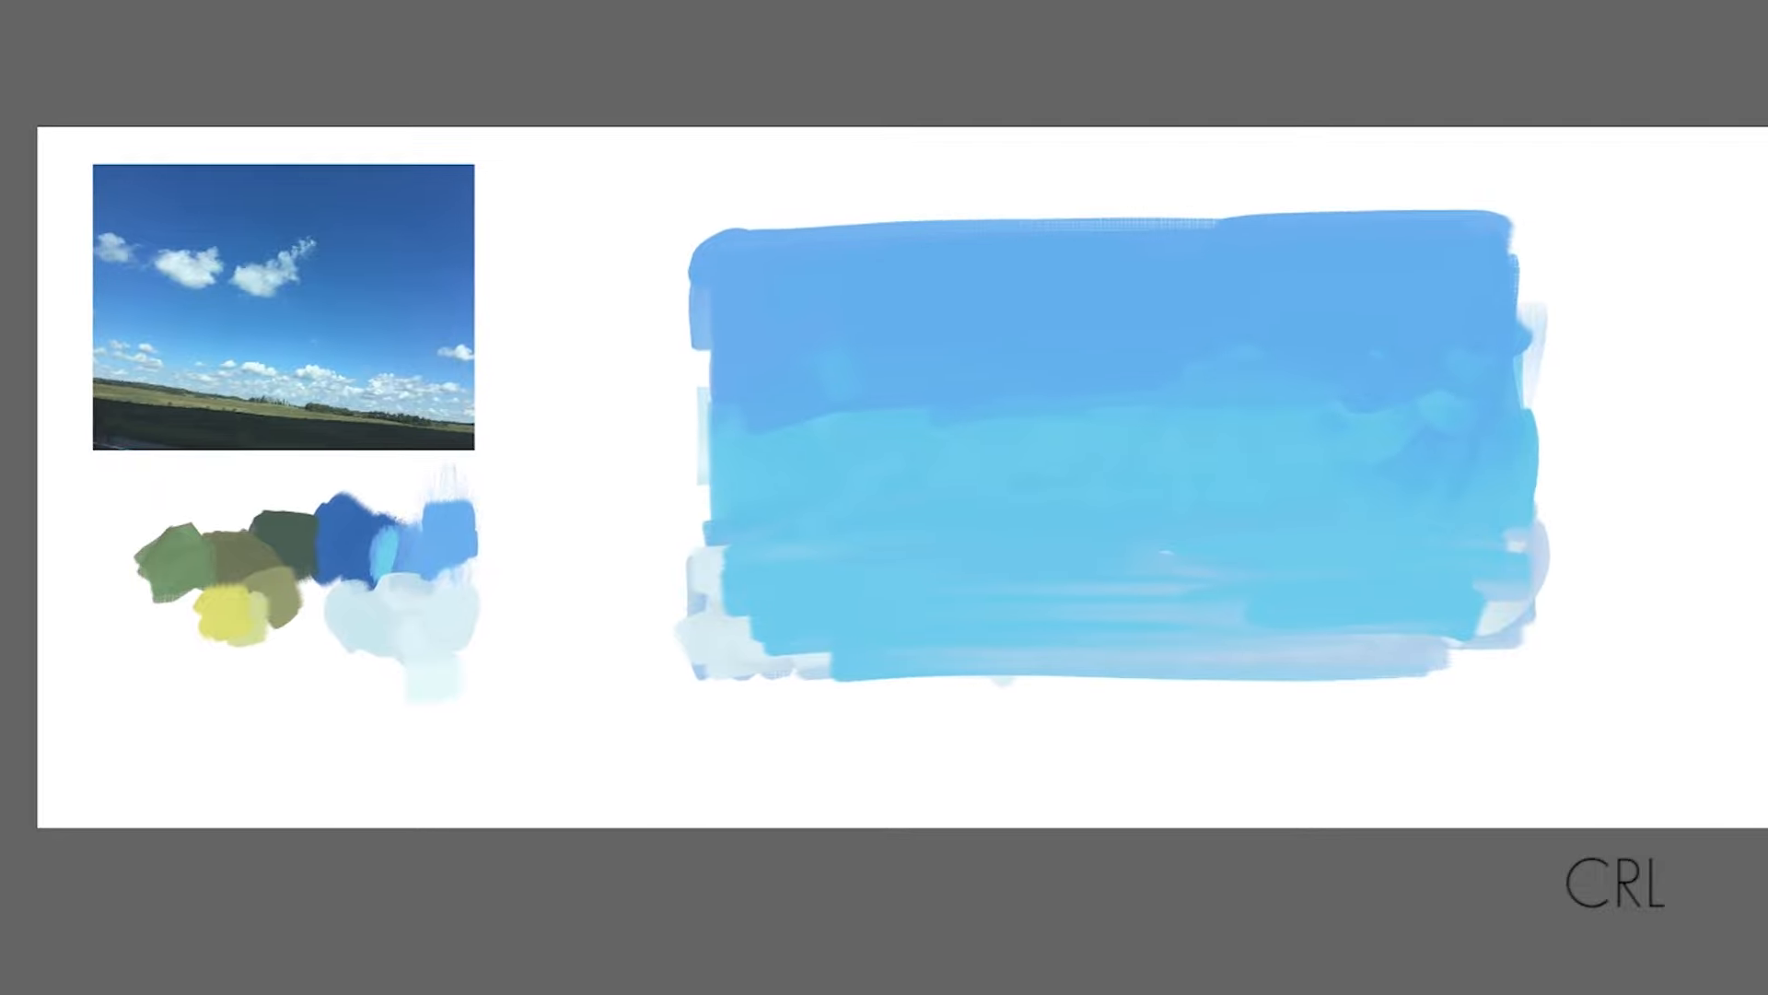
Step: Dab three soft white clouds along the top band, then select the study to reposition it
{"action": "left_click", "coordinate": [1217, 330]}
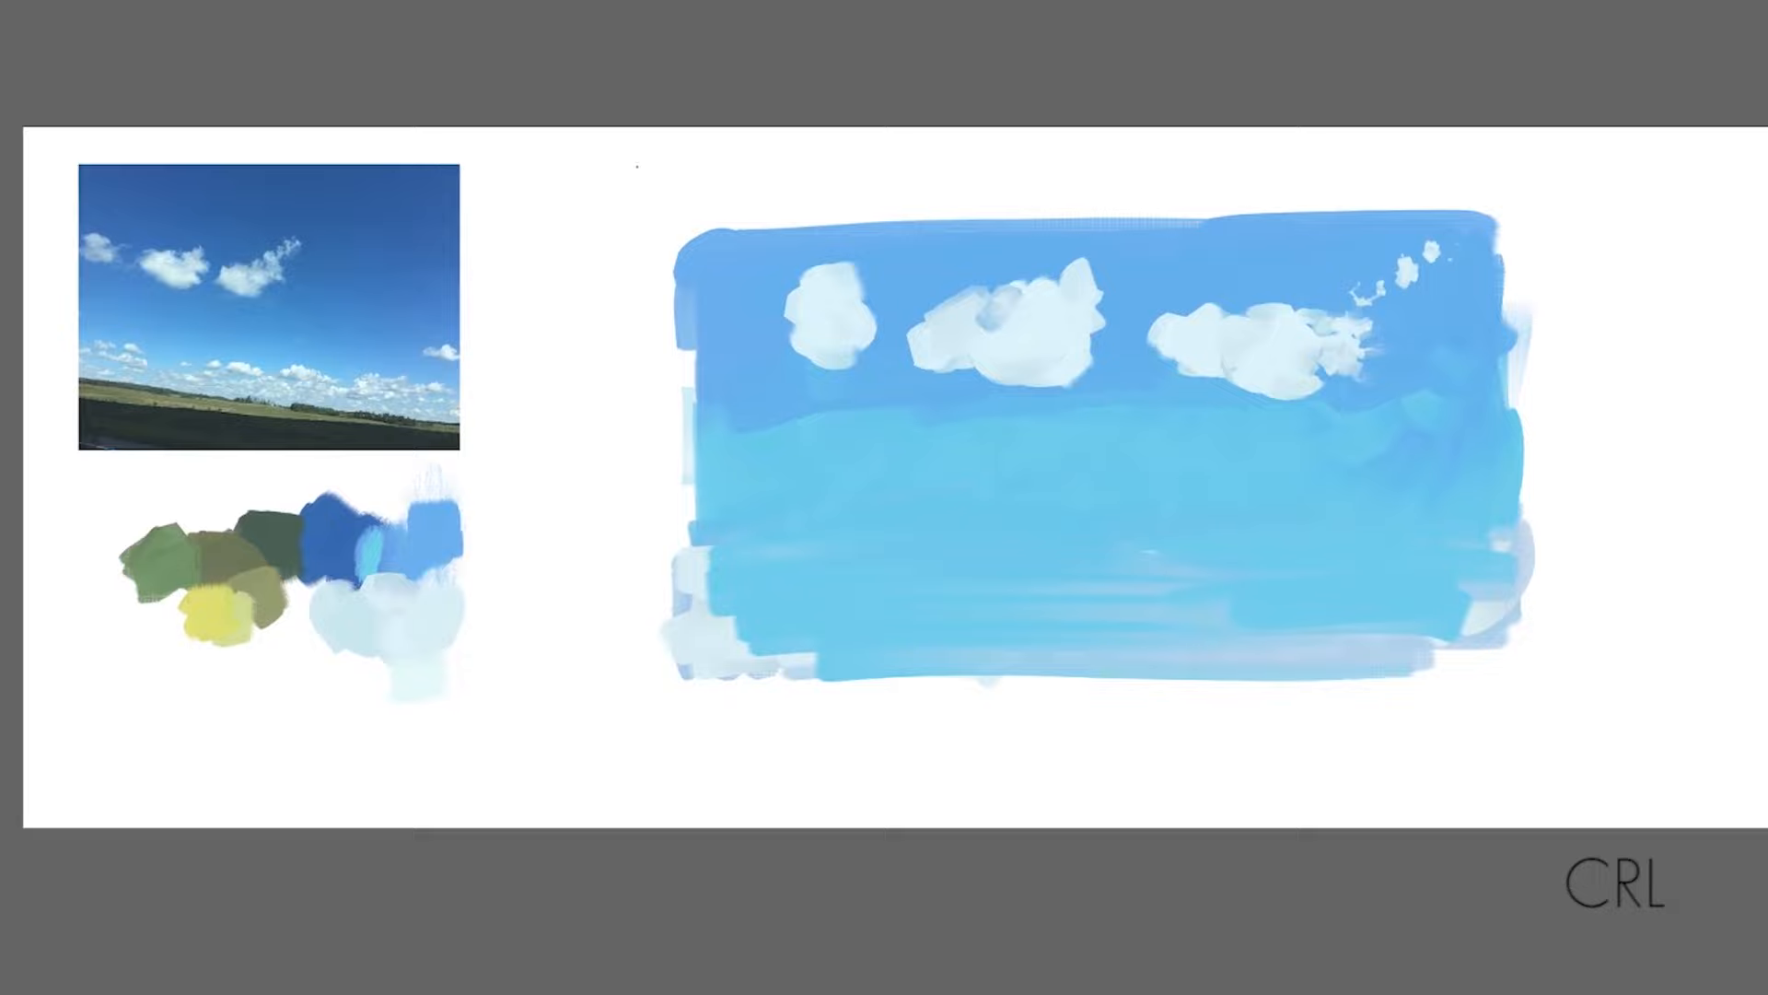
{"action": "left_click", "coordinate": [1094, 449]}
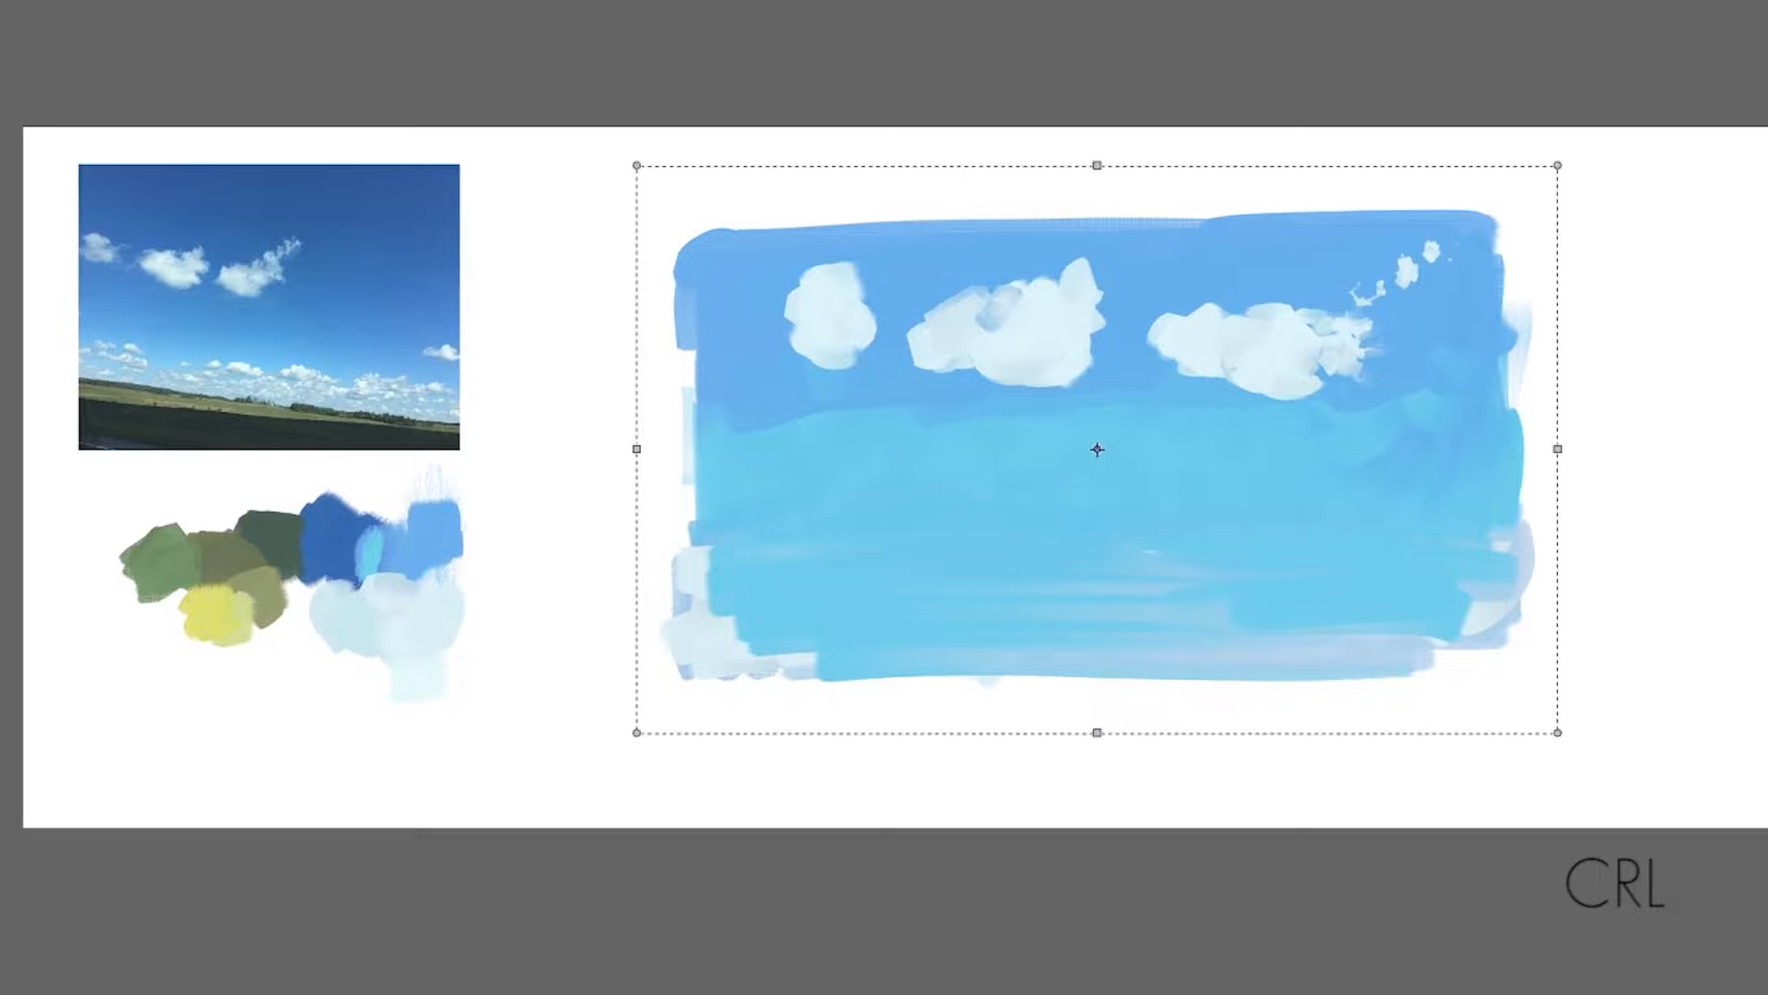